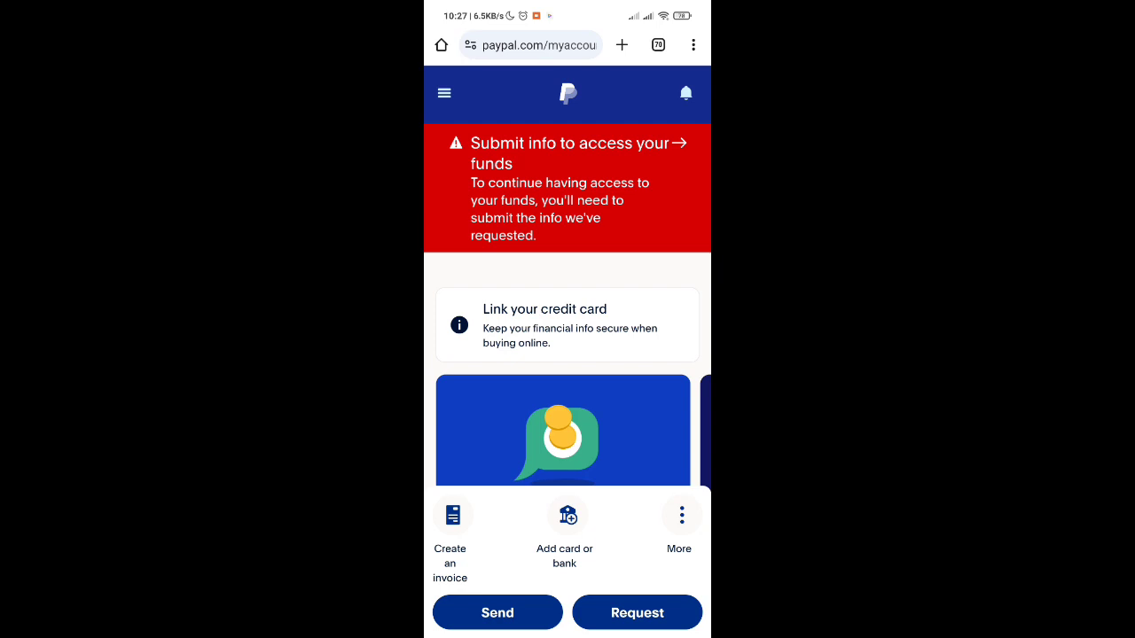
Reach the account settings and start 'Complete Your Personal Profile', prompting for an app to continue in
{"action": "scroll", "scroll_direction": "down", "scroll_amount": 3}
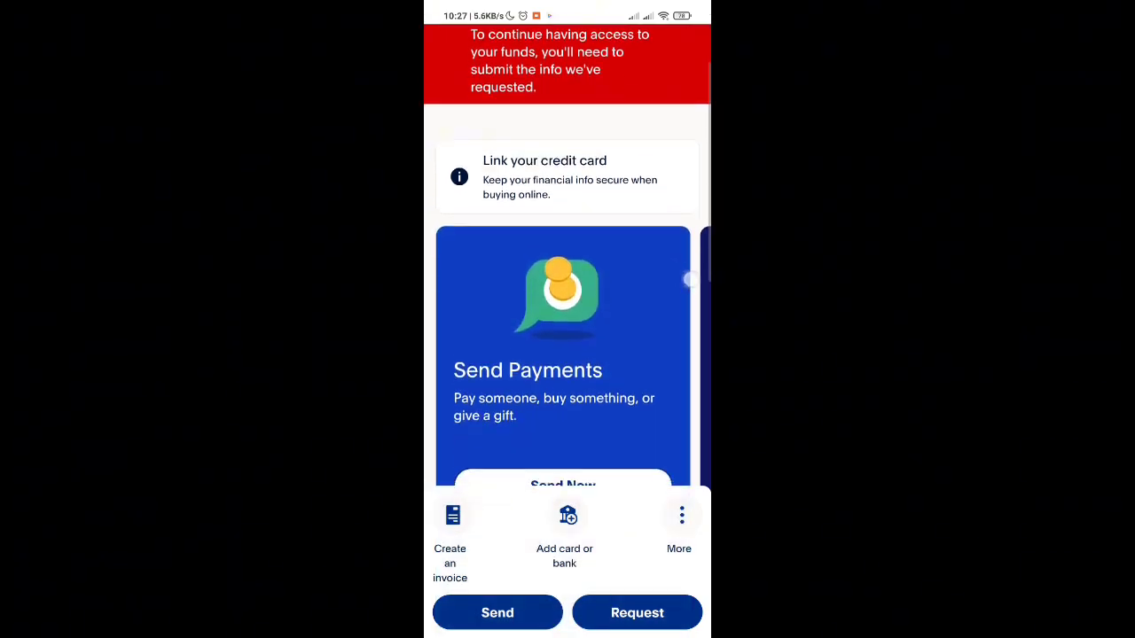
{"action": "scroll", "scroll_direction": "down", "scroll_amount": 3}
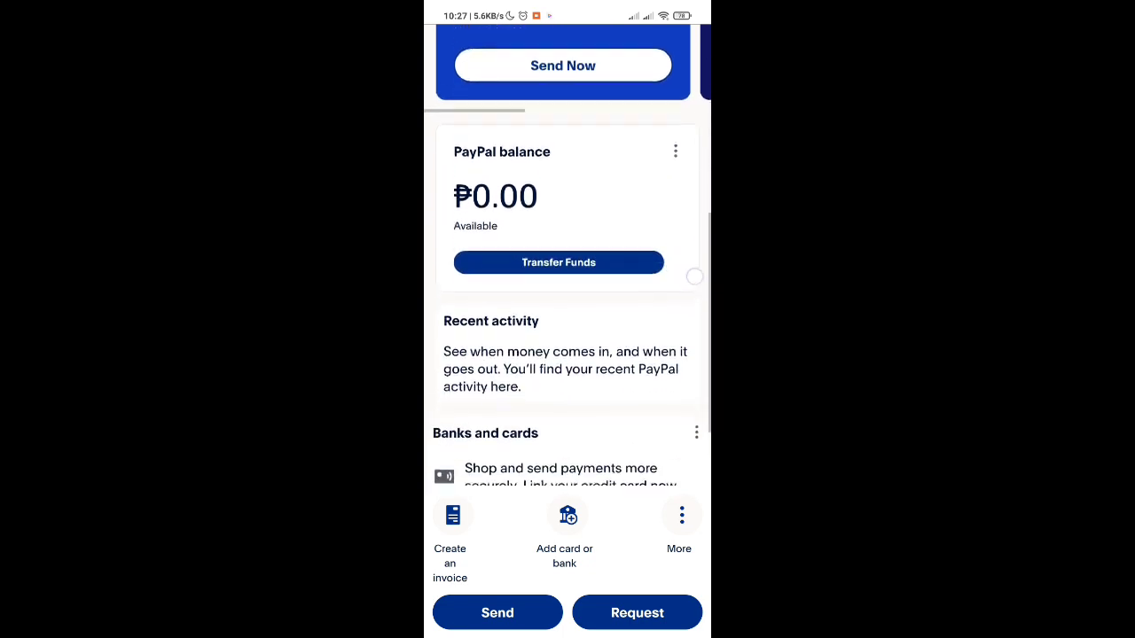
{"action": "scroll", "scroll_direction": "down", "scroll_amount": 3}
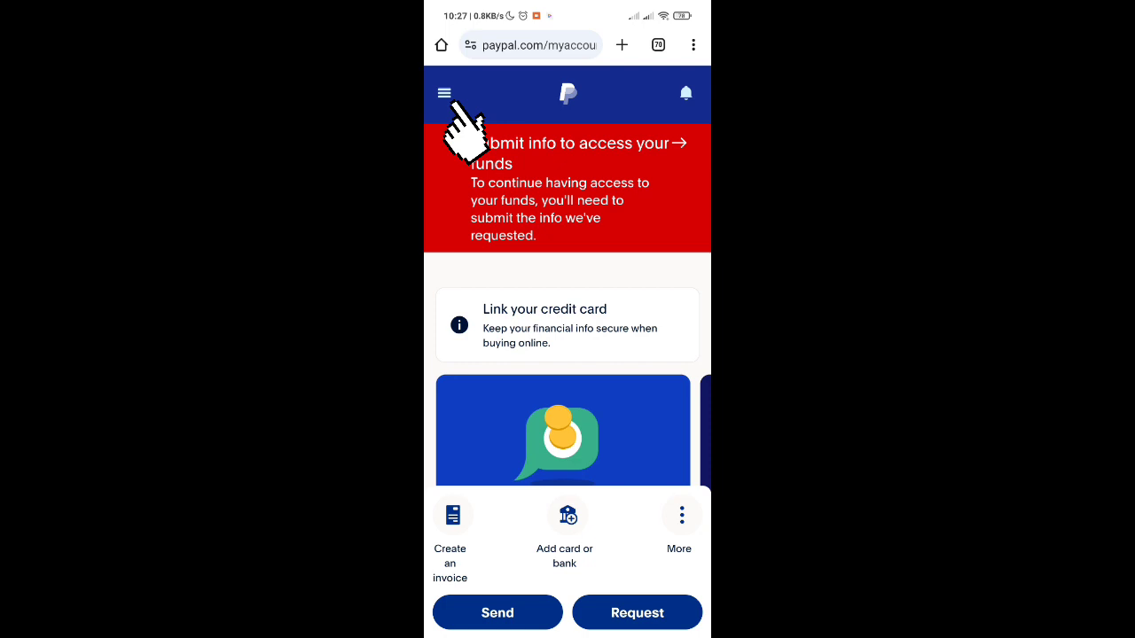
{"action": "left_click", "coordinate": [444, 93]}
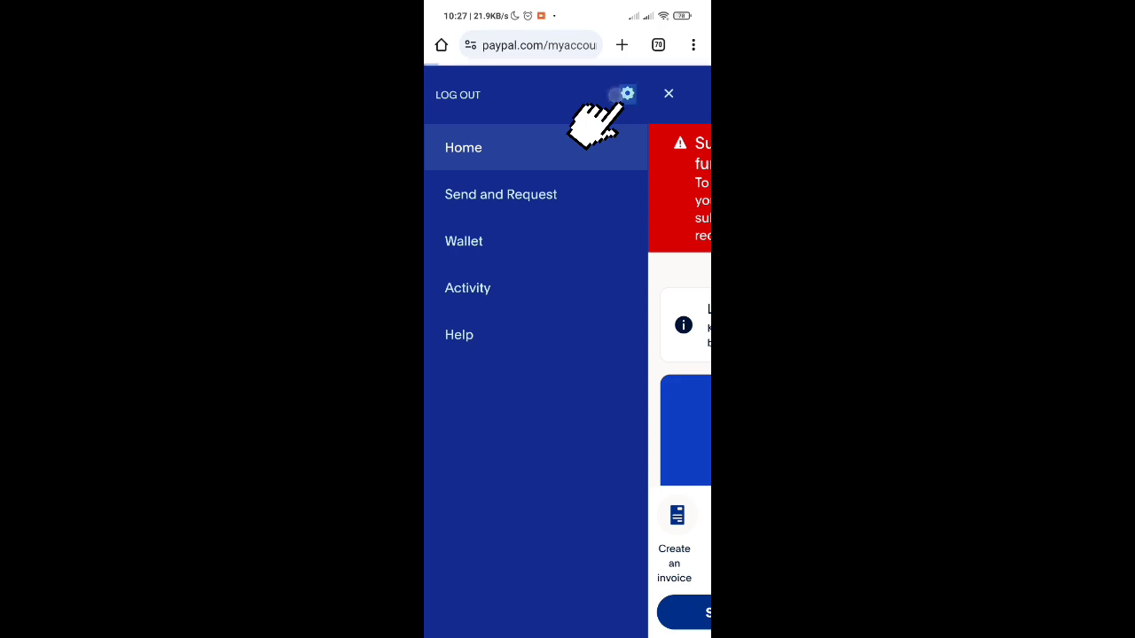
{"action": "left_click", "coordinate": [631, 93]}
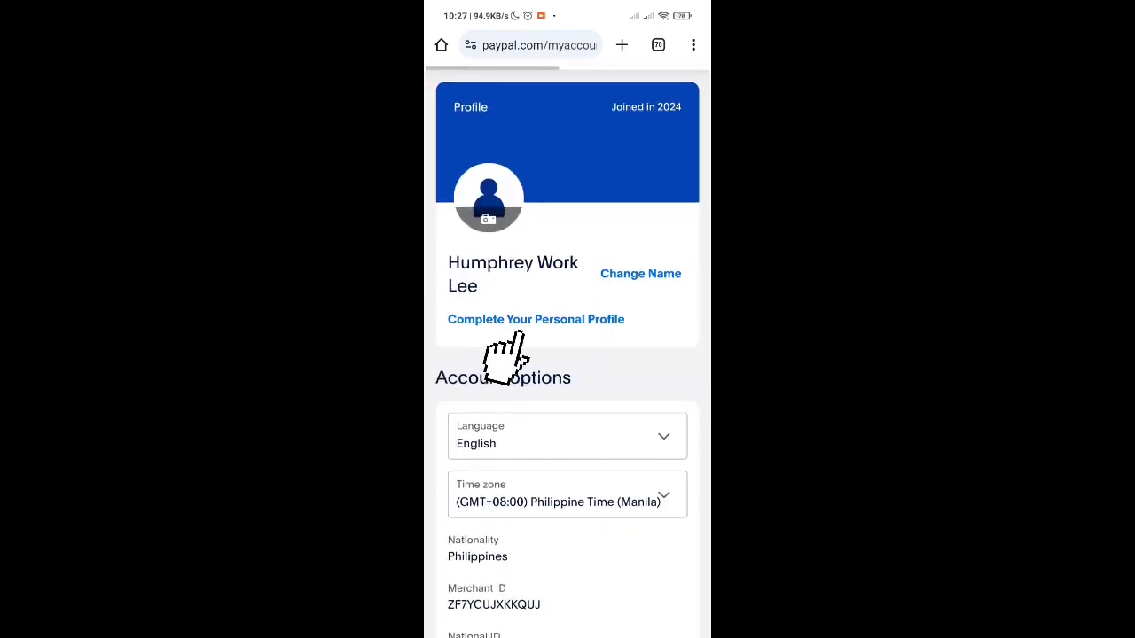
{"action": "left_click", "coordinate": [535, 319]}
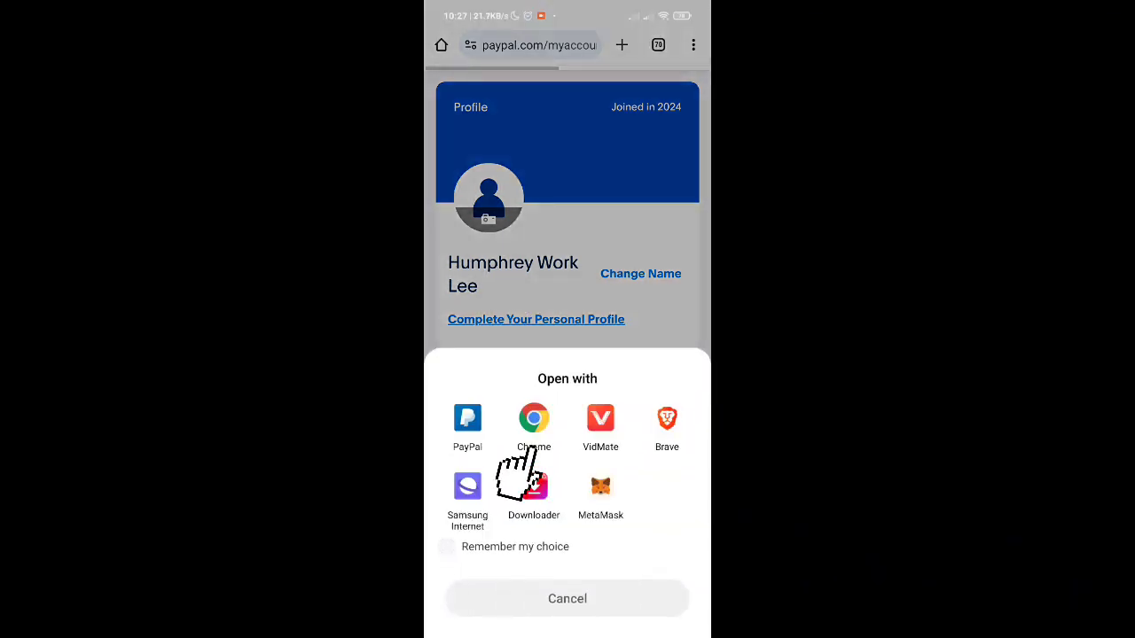
Continue the profile setup in Chrome, landing on the PayPal.Me introduction page
{"action": "left_click", "coordinate": [532, 417]}
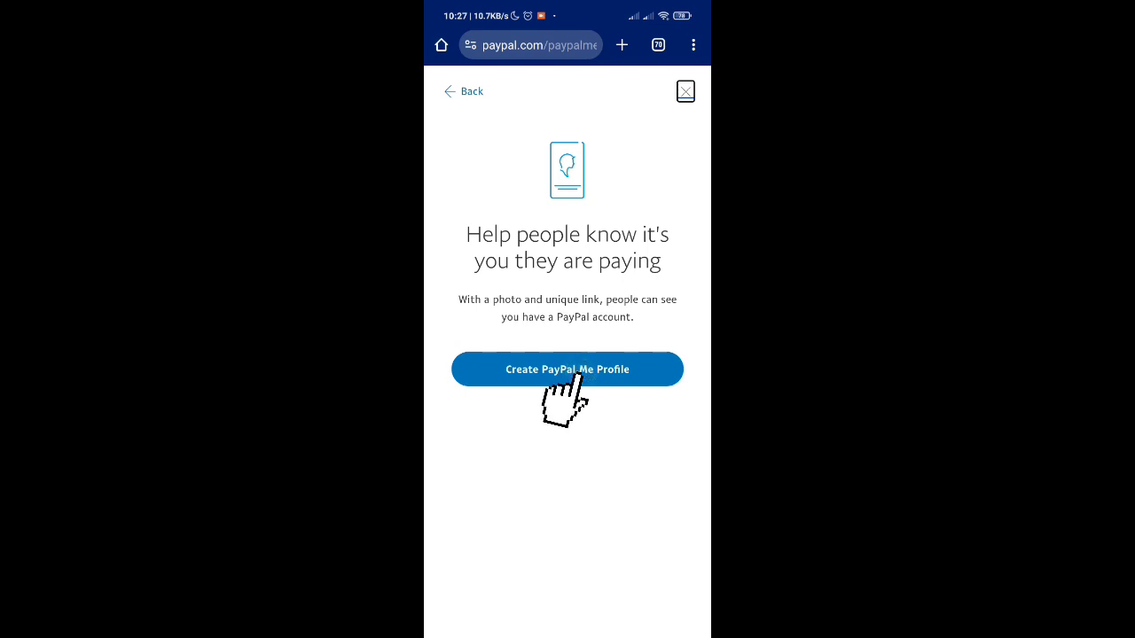
{"action": "left_click", "coordinate": [568, 369]}
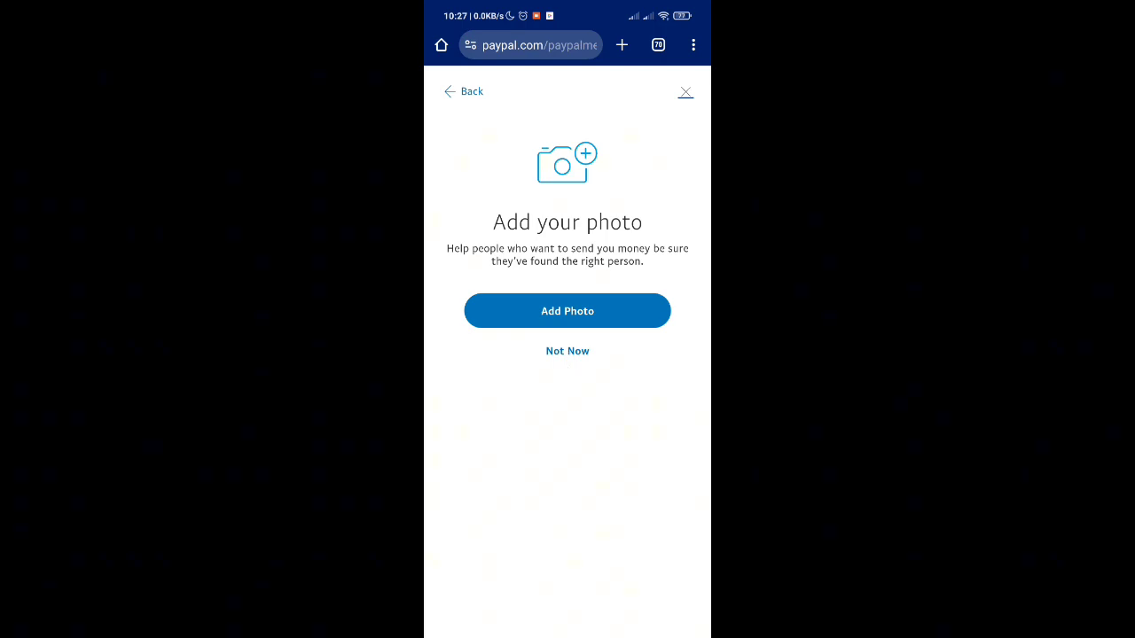
{"action": "left_click", "coordinate": [567, 351]}
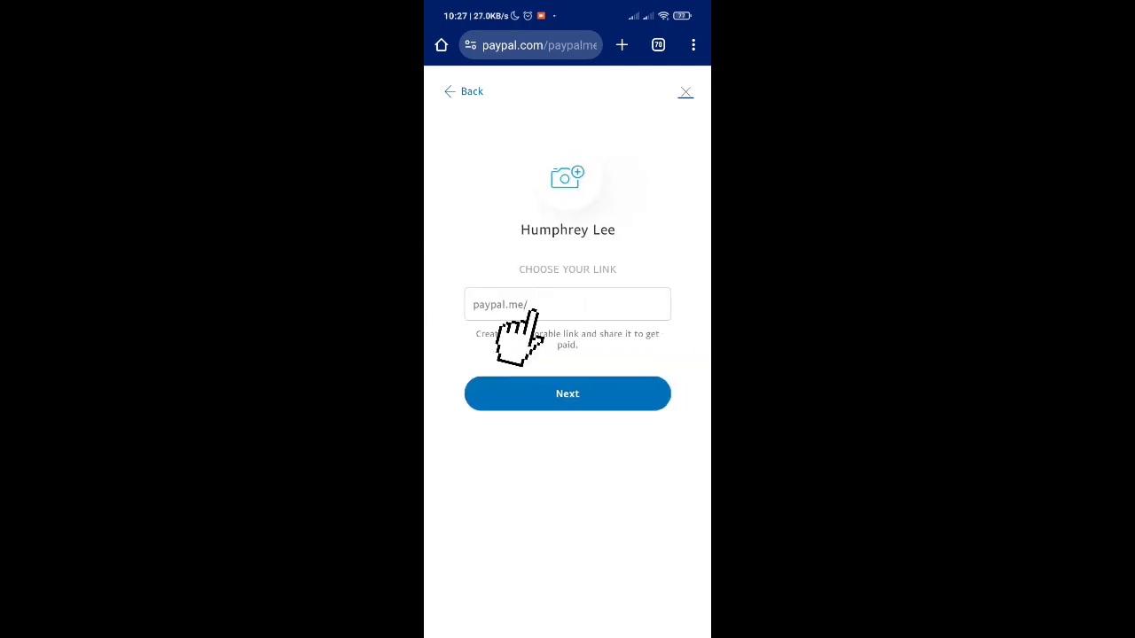
{"action": "left_click", "coordinate": [567, 305]}
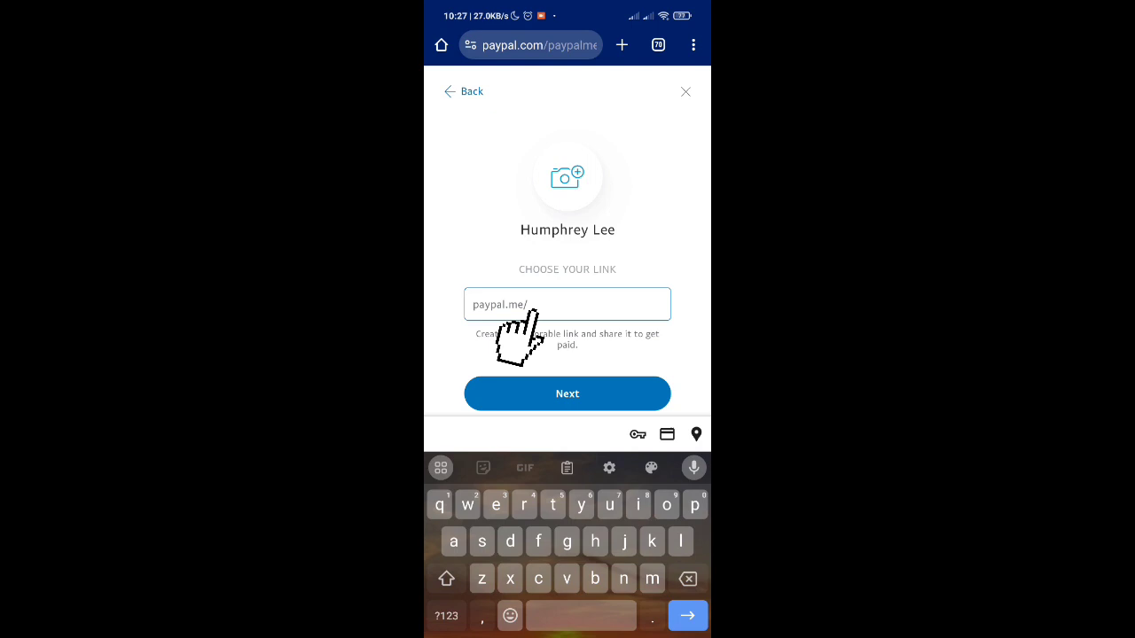
{"action": "type", "text": "HumphreyL544"}
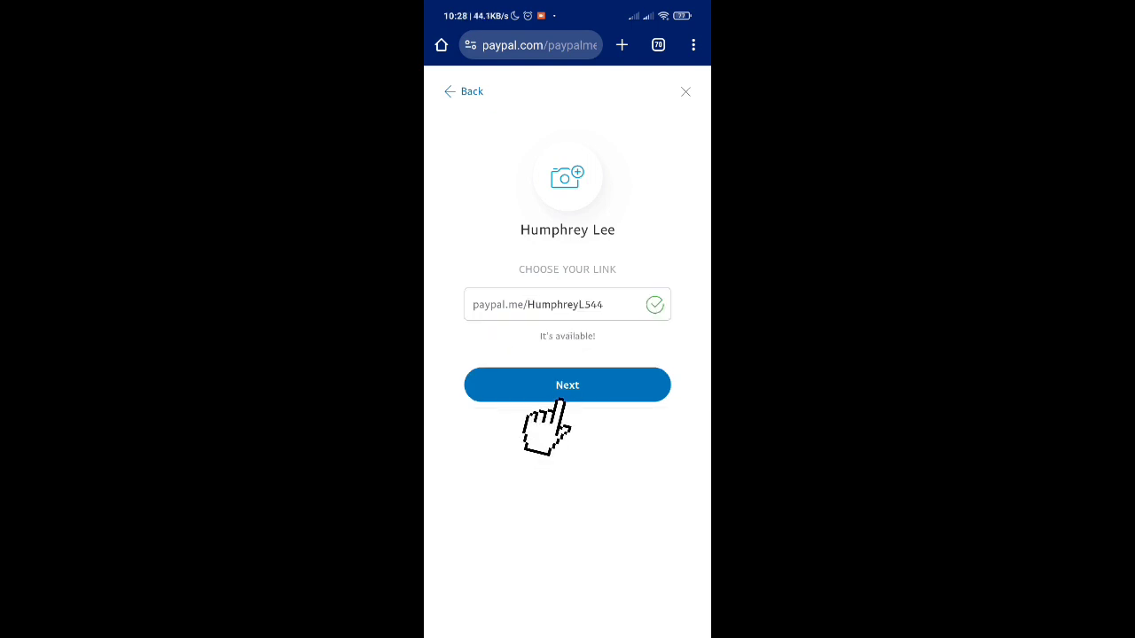
{"action": "left_click", "coordinate": [567, 385]}
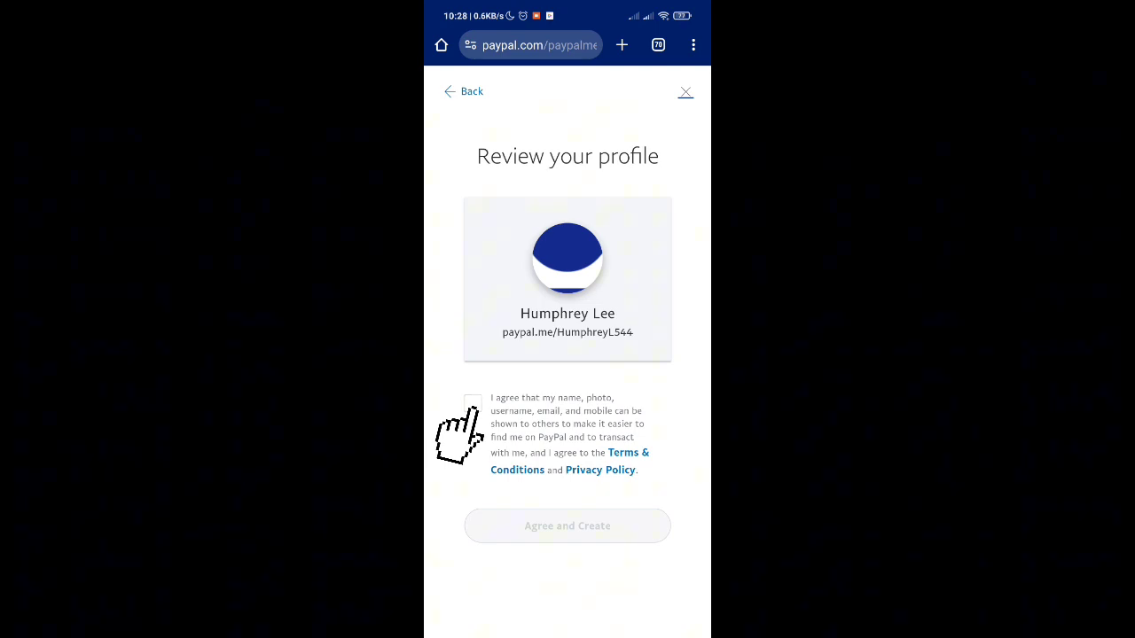
Accept the sharing terms and confirm 'Agree and Create' so the PayPal.Me profile goes live
{"action": "left_click", "coordinate": [471, 400]}
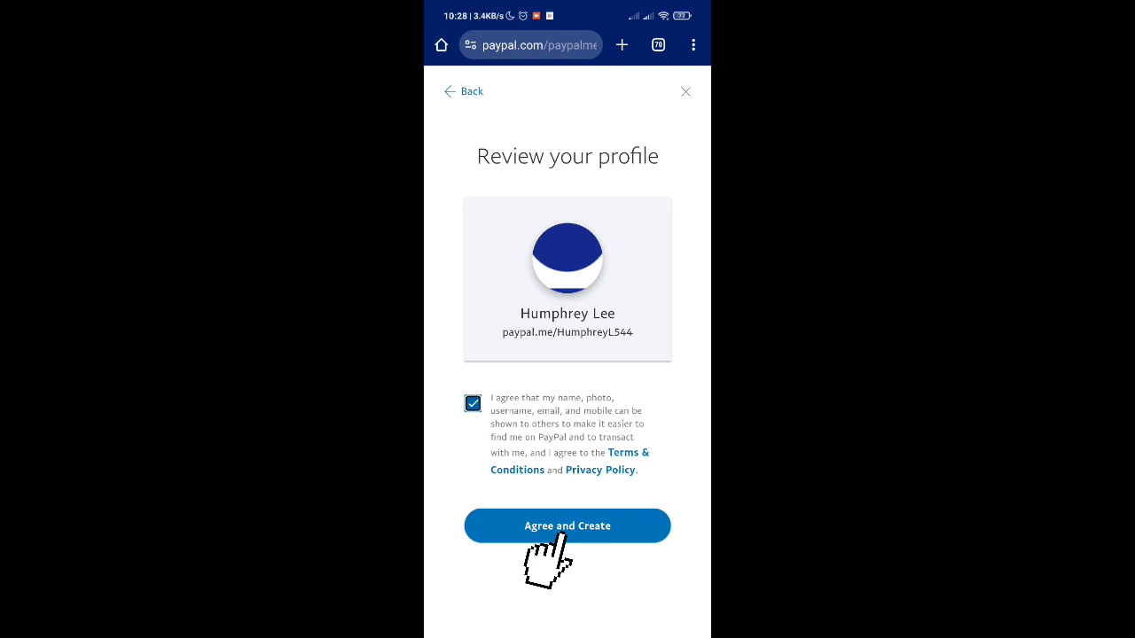
{"action": "left_click", "coordinate": [567, 524]}
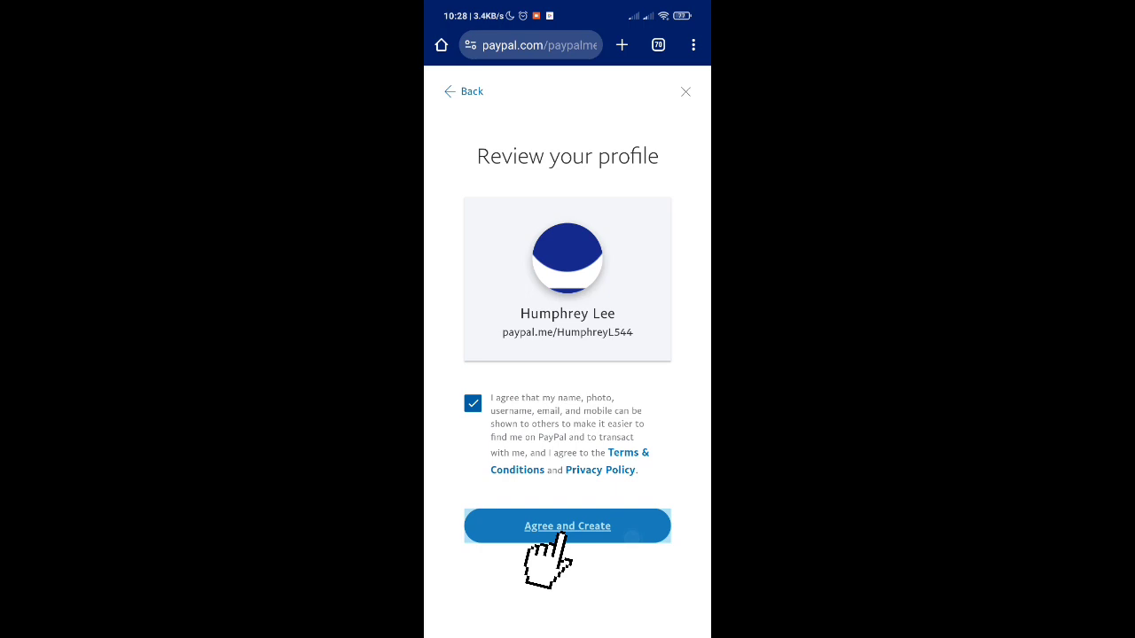
{"action": "left_click", "coordinate": [568, 525]}
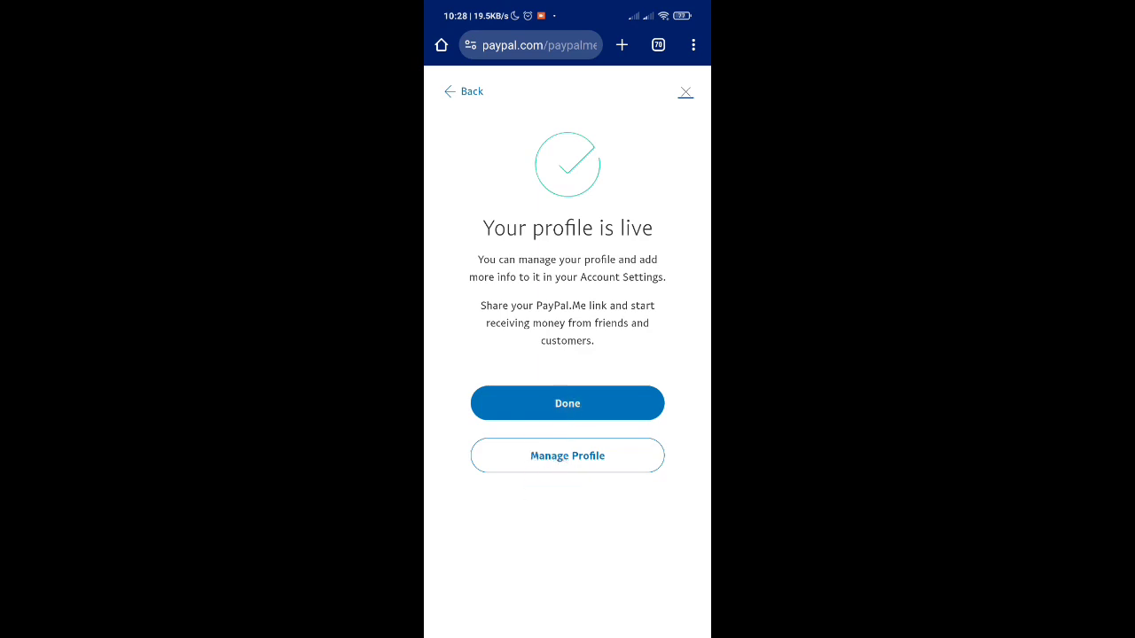
Finish with Done and view the account profile now listing the new paypal.me link
{"action": "left_click", "coordinate": [568, 403]}
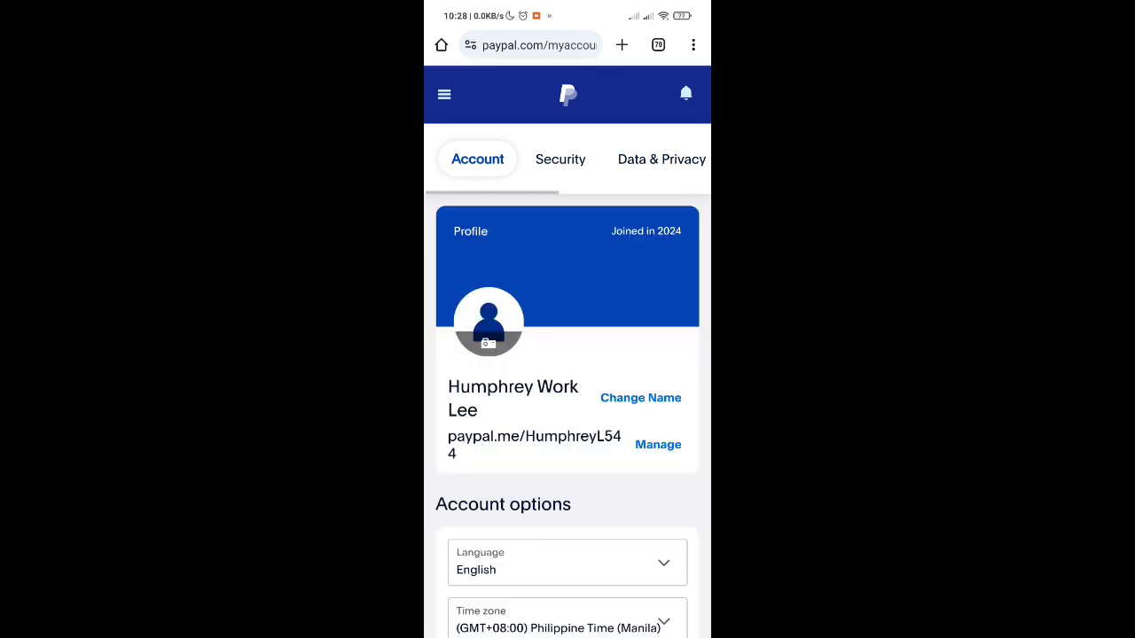
{"action": "scroll", "scroll_direction": "down", "scroll_amount": 3}
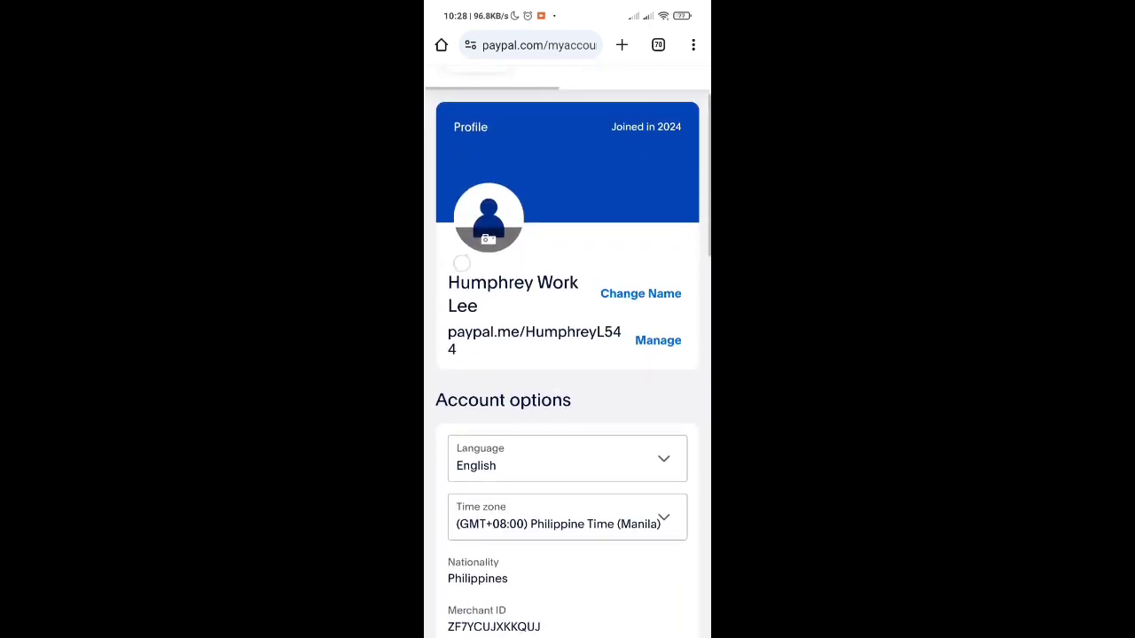